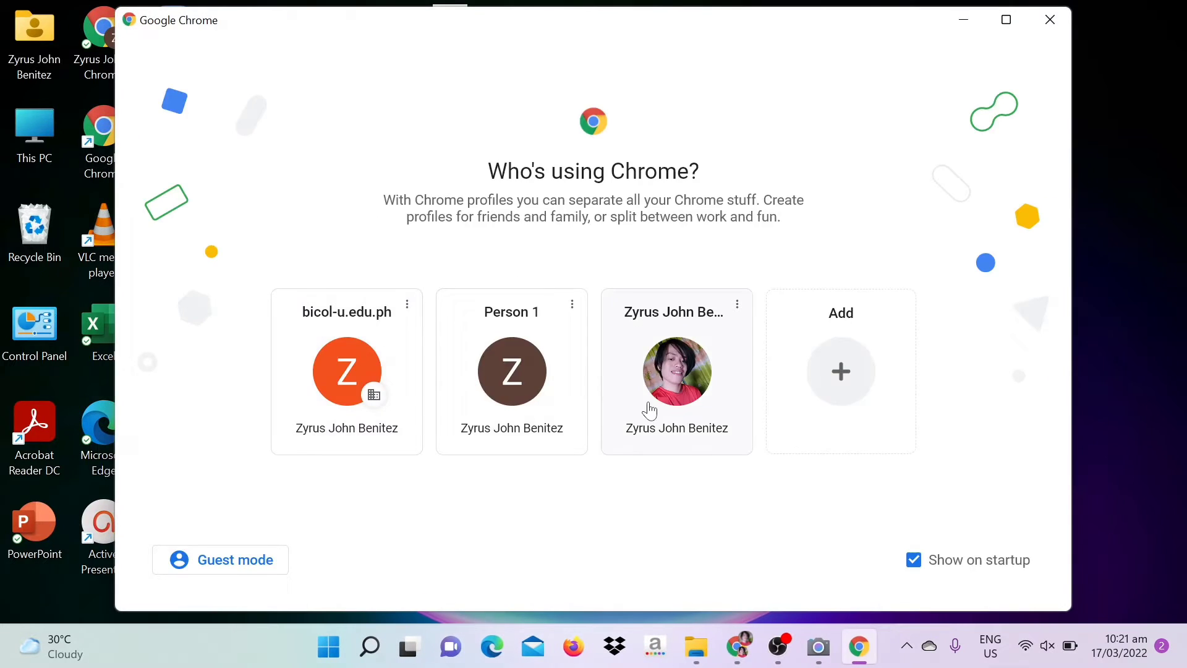
Open Chrome with the personal profile and browse Google Images results for 'wings'
click(678, 371)
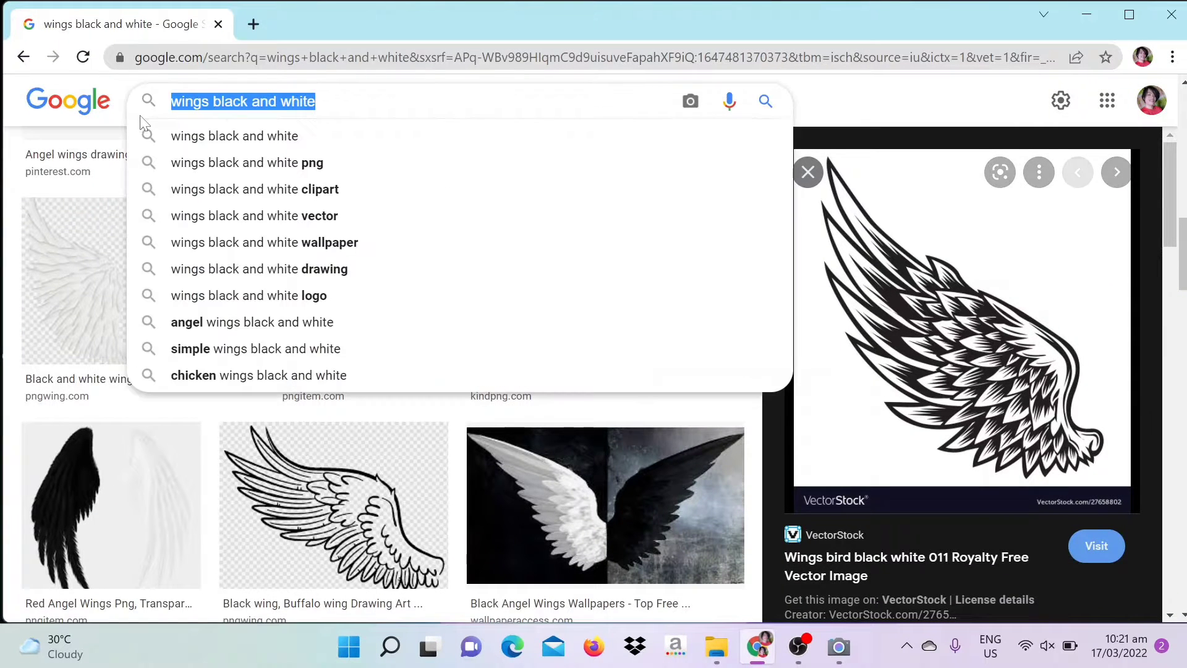
text(chicken wing)
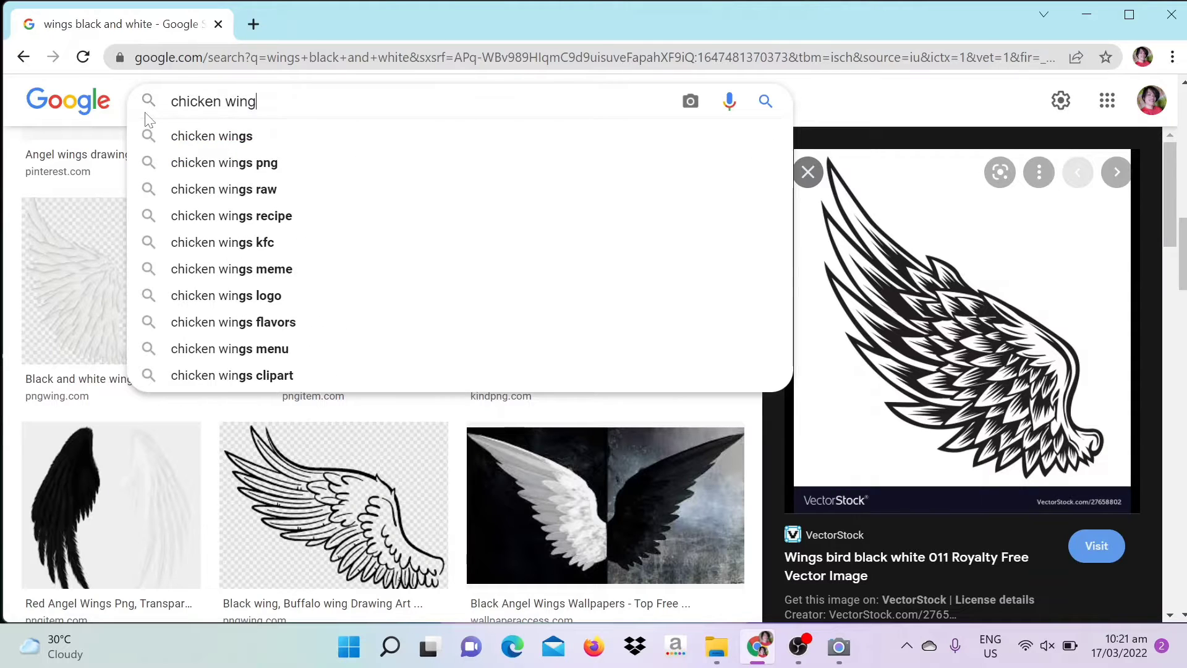
click(212, 135)
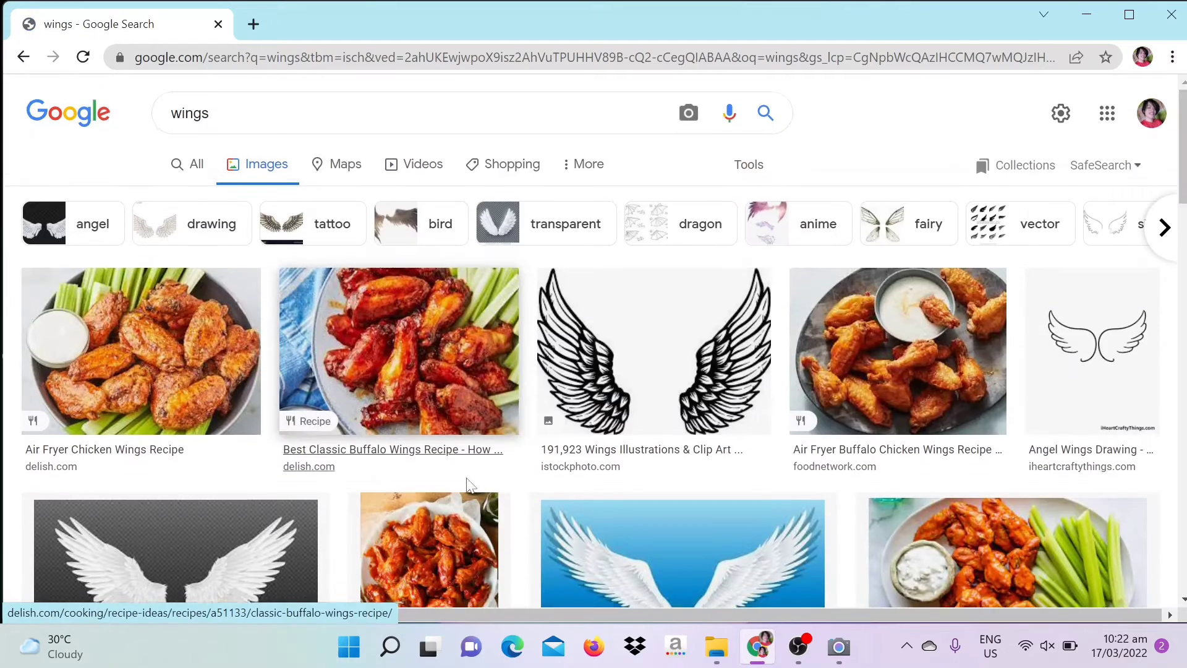
scroll(down, 3)
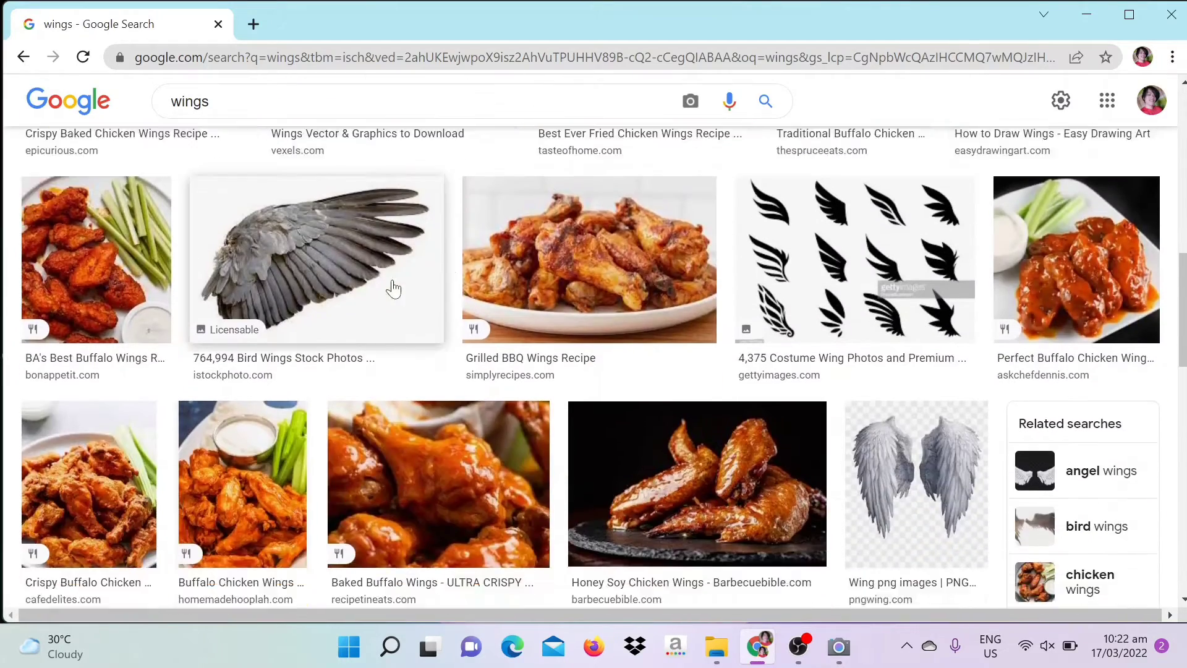
scroll(down, 3)
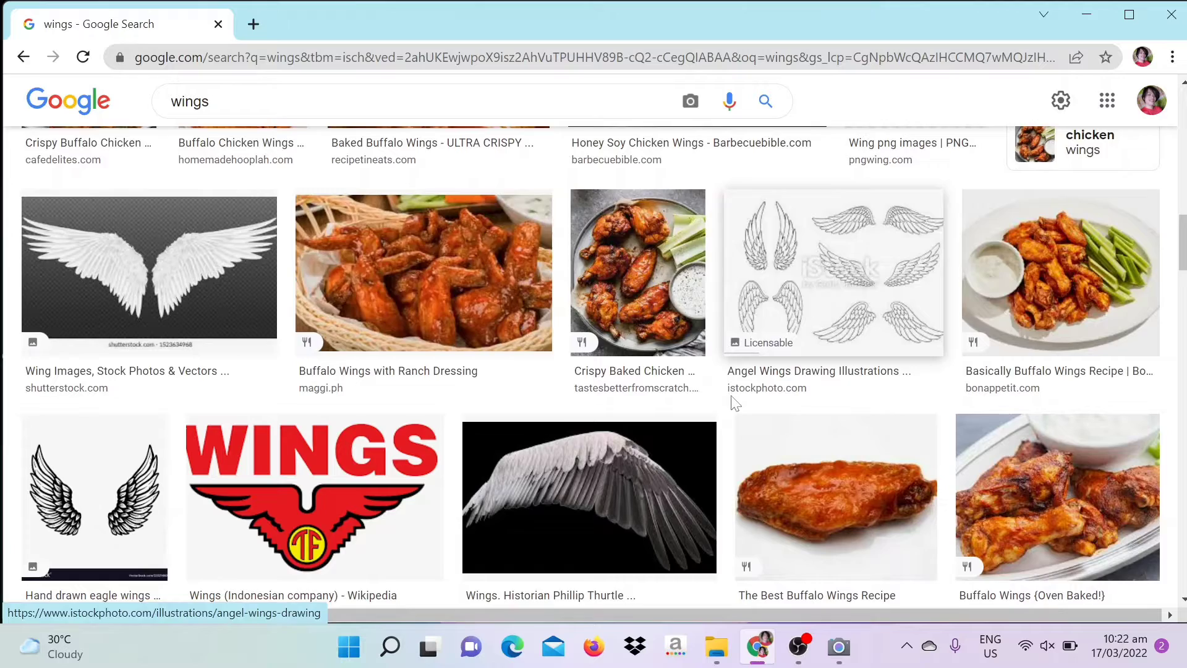
scroll(down, 3)
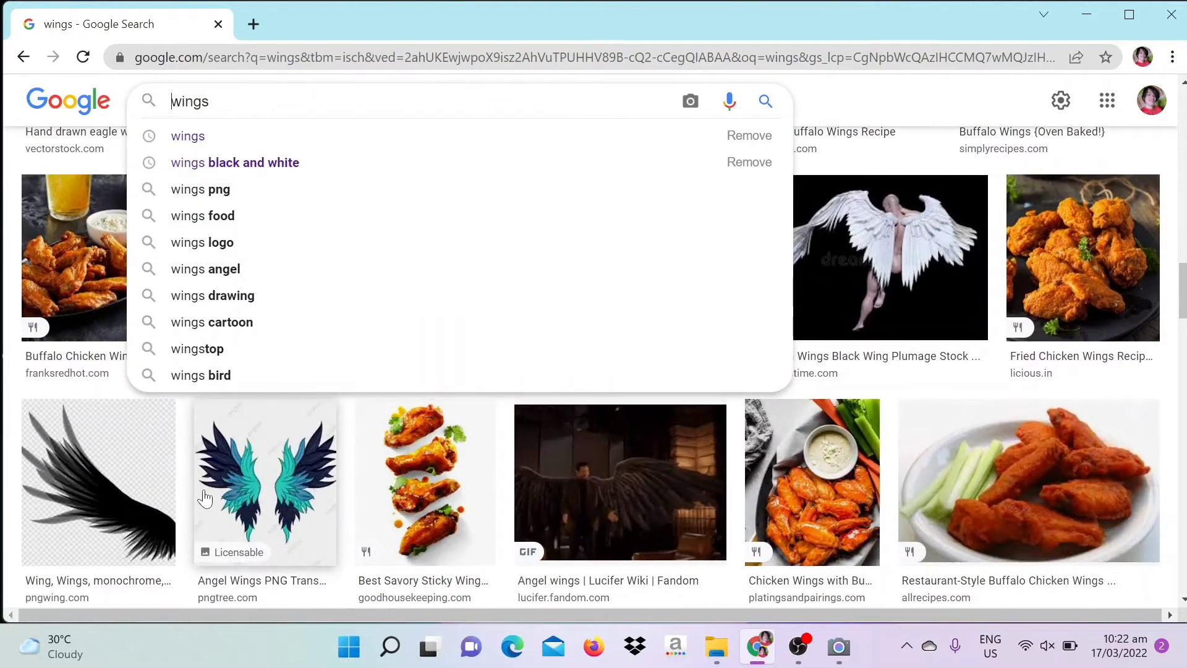
Preview the teal angel wings, then copy the black monochrome wing image
click(264, 482)
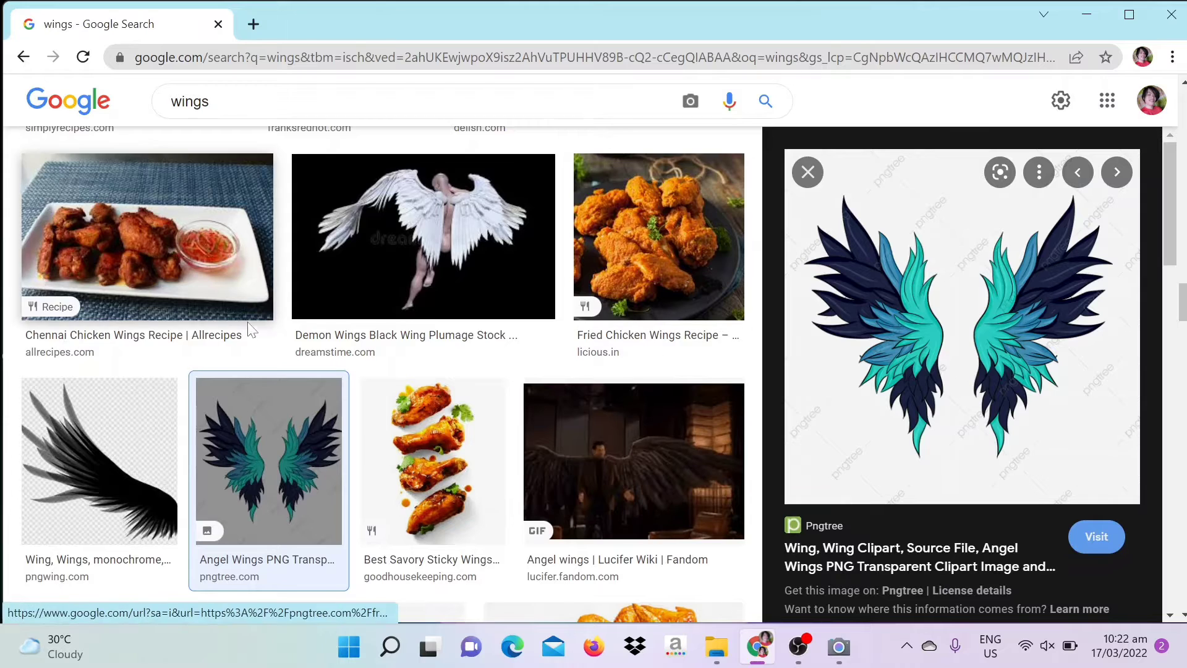
scroll(down, 3)
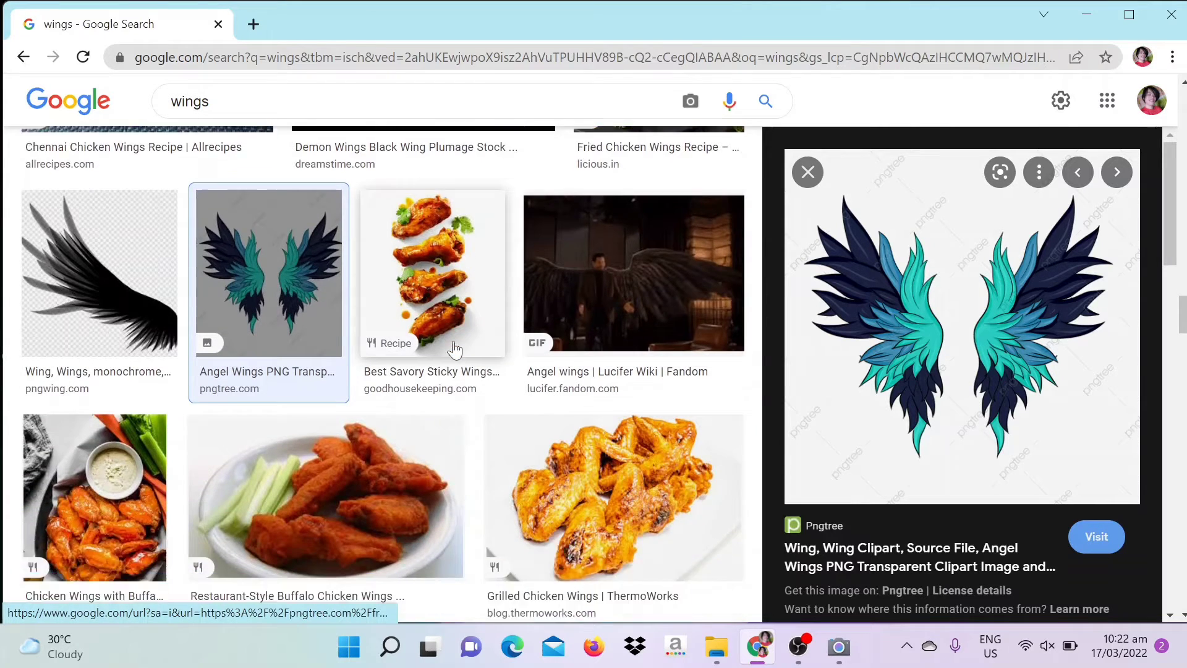
click(98, 273)
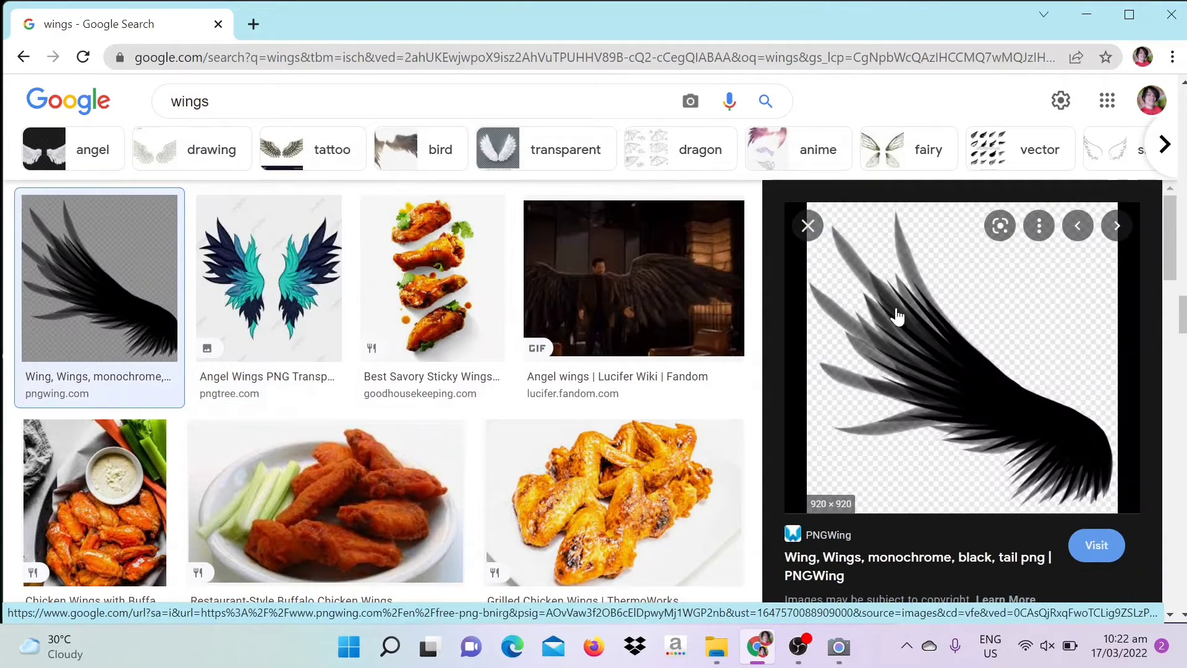
right_click(898, 316)
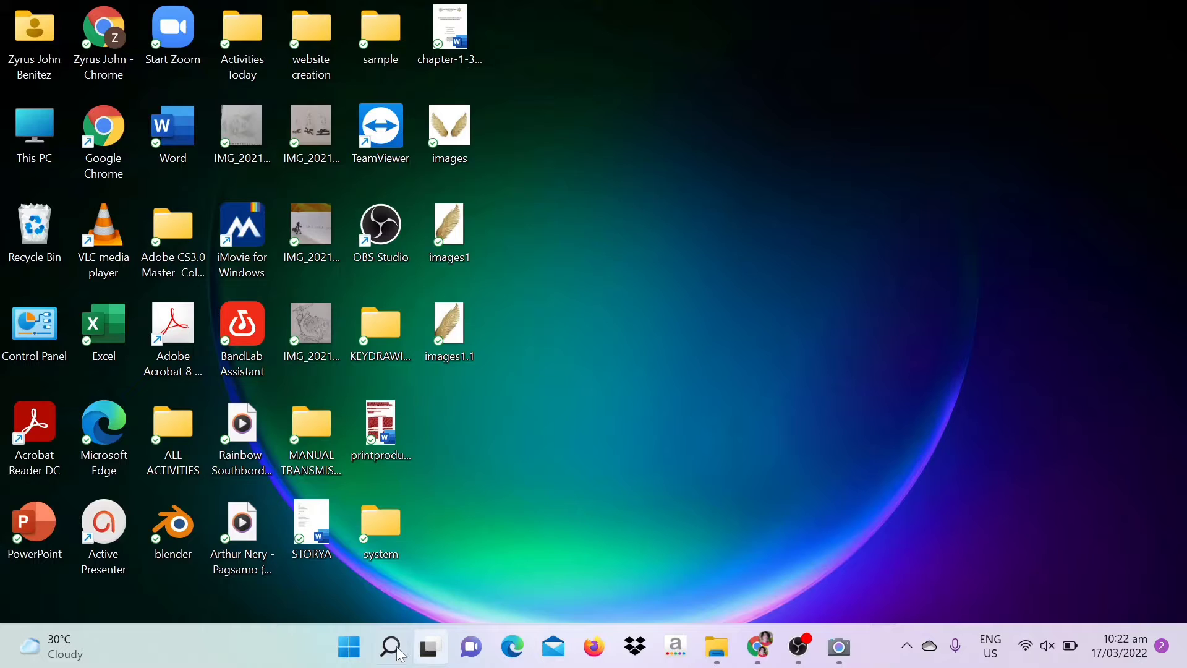
Launch Flash CS3, create a new Flash file, and change the stage zoom level
click(390, 647)
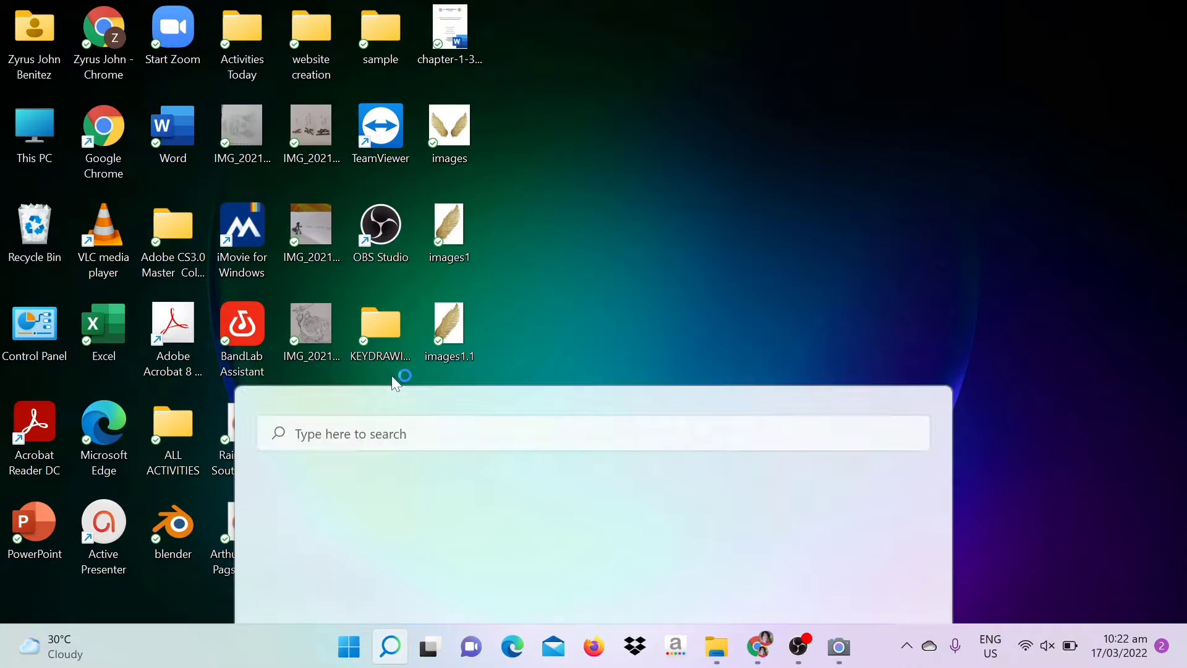
click(860, 646)
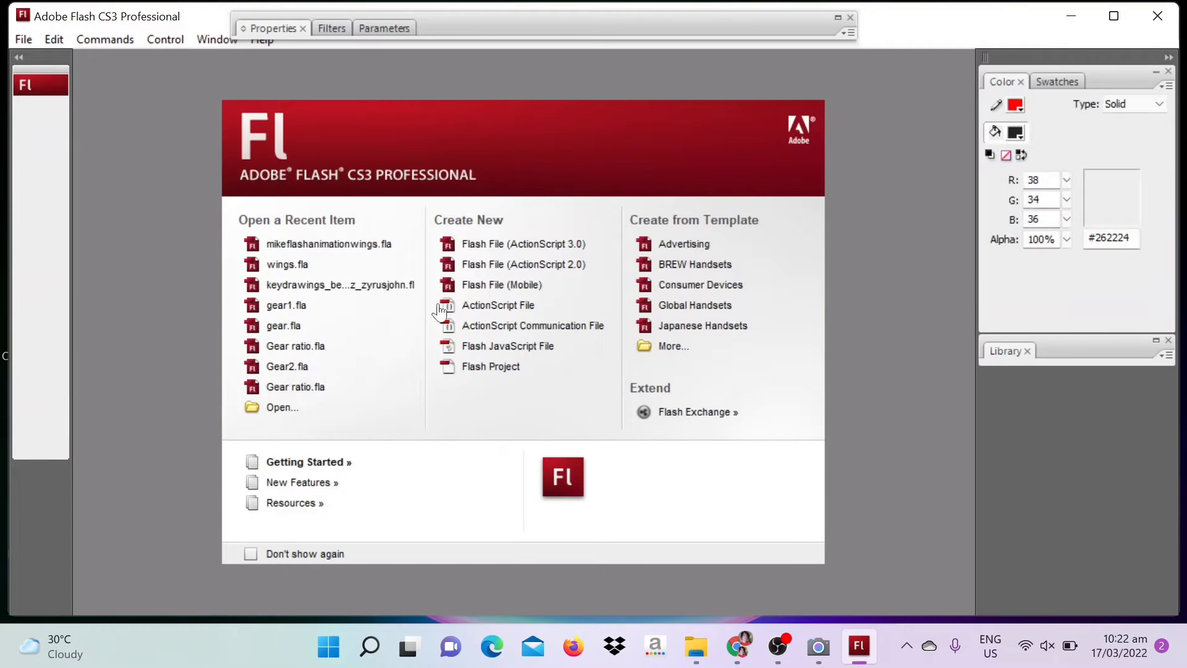
click(523, 244)
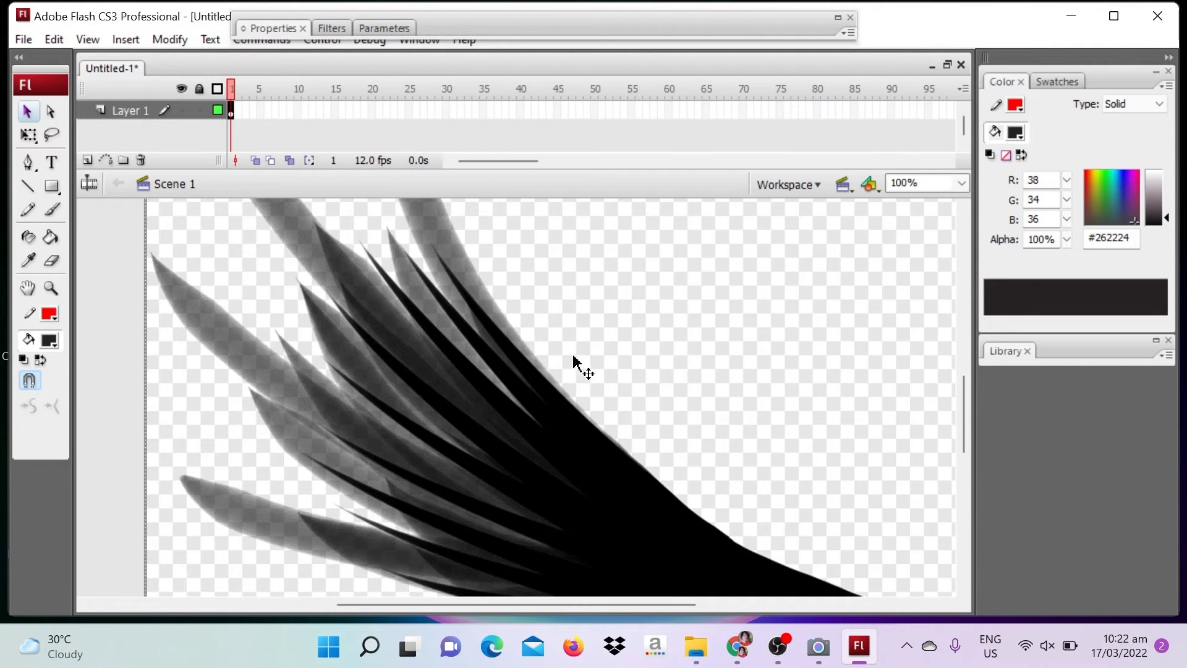
click(962, 183)
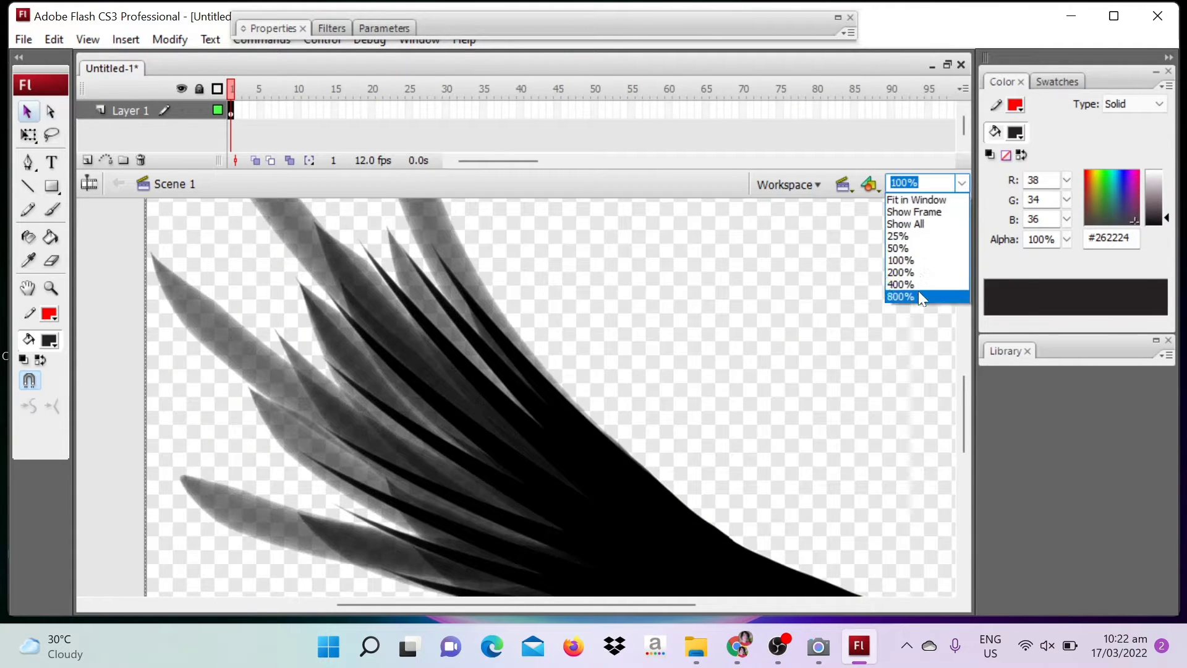
click(897, 247)
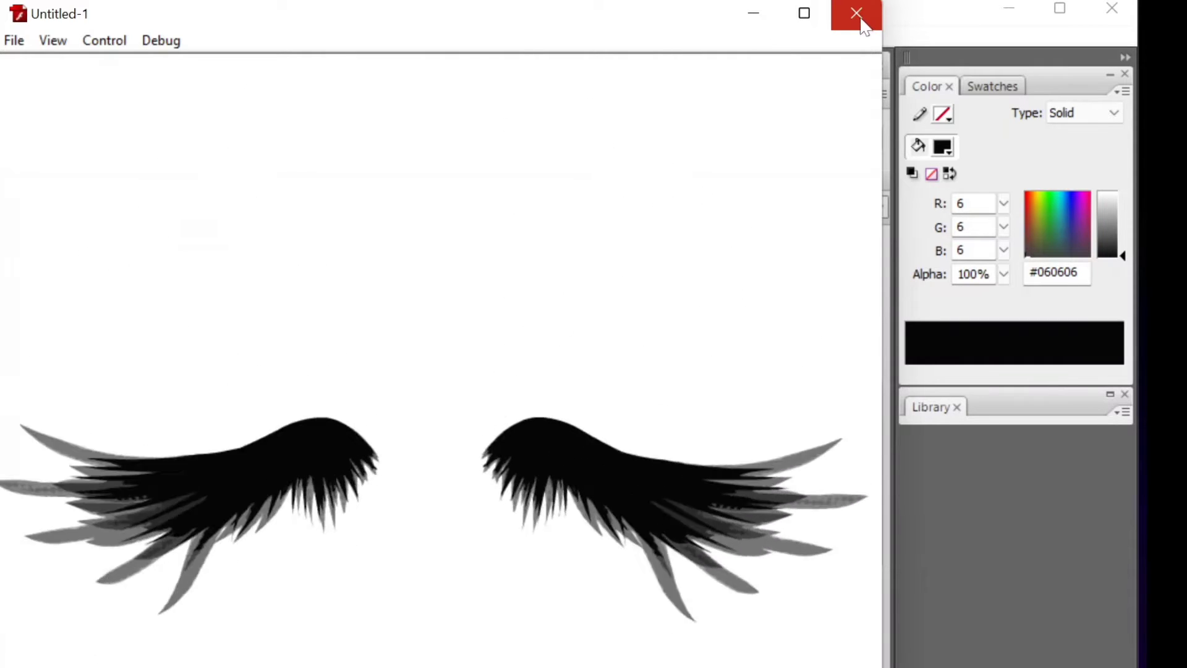
click(856, 14)
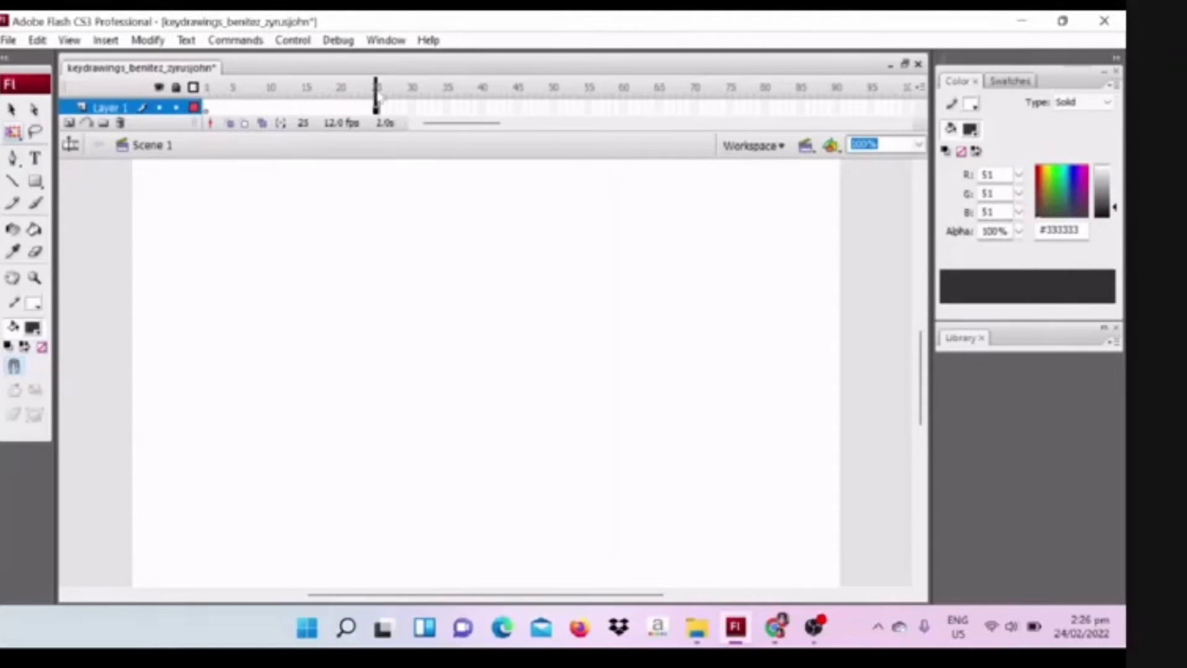
At frame 25, import the scanned key drawing, keep existing library items, and zoom out
click(8, 40)
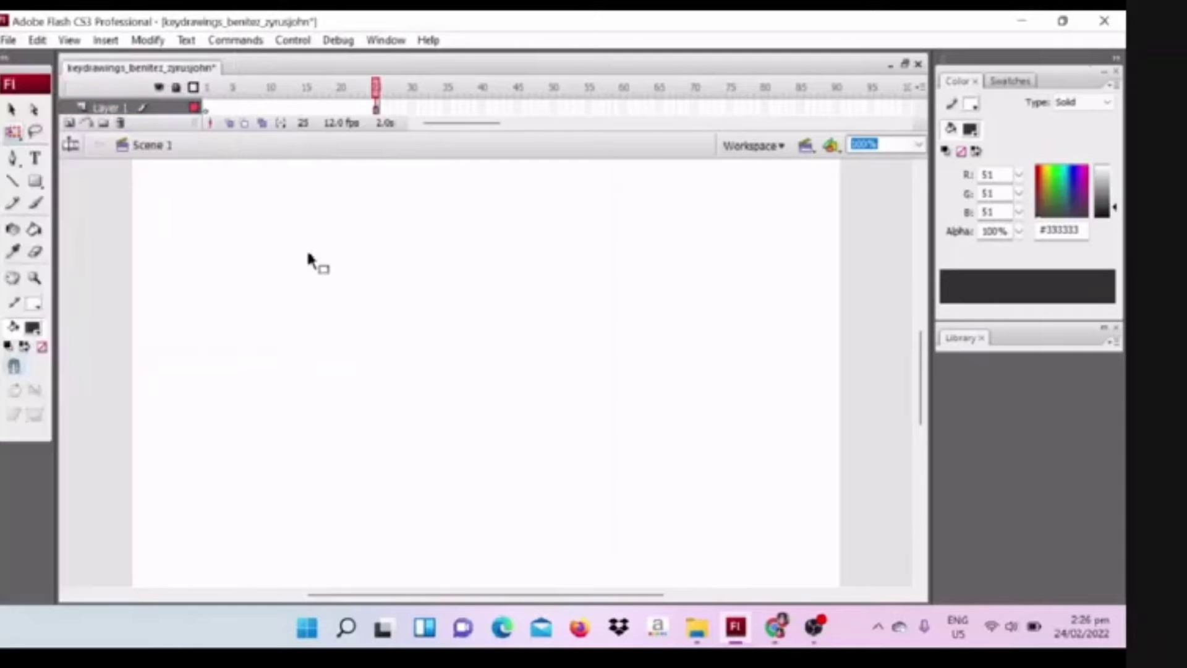
mouse_move(205, 156)
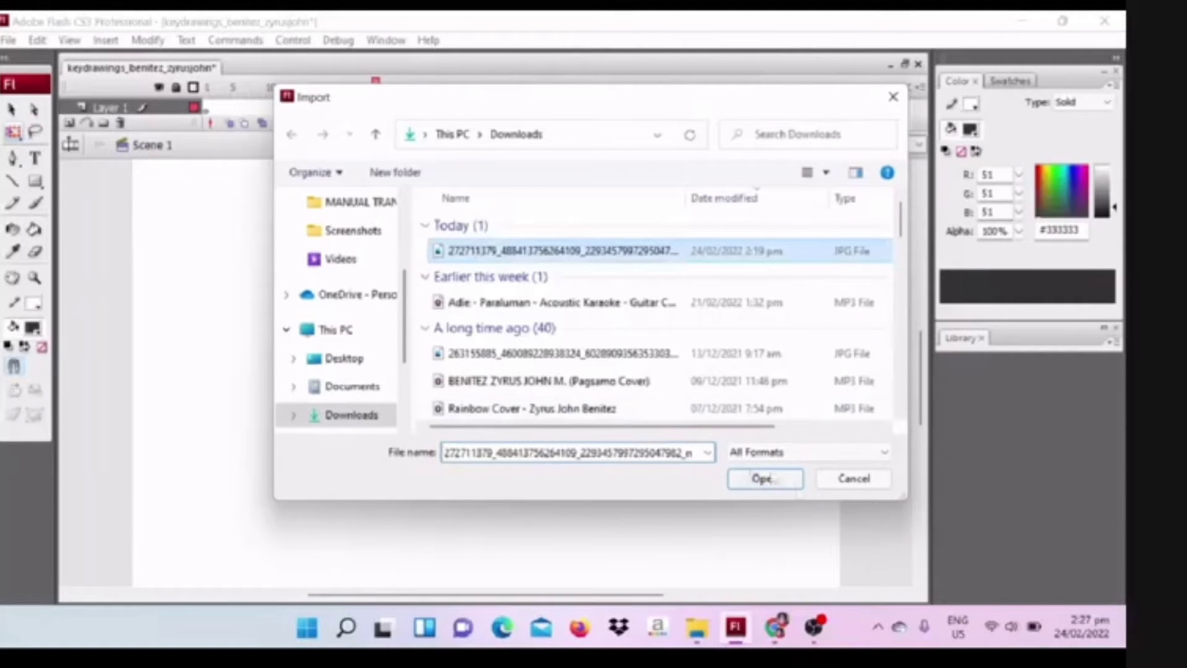
click(764, 478)
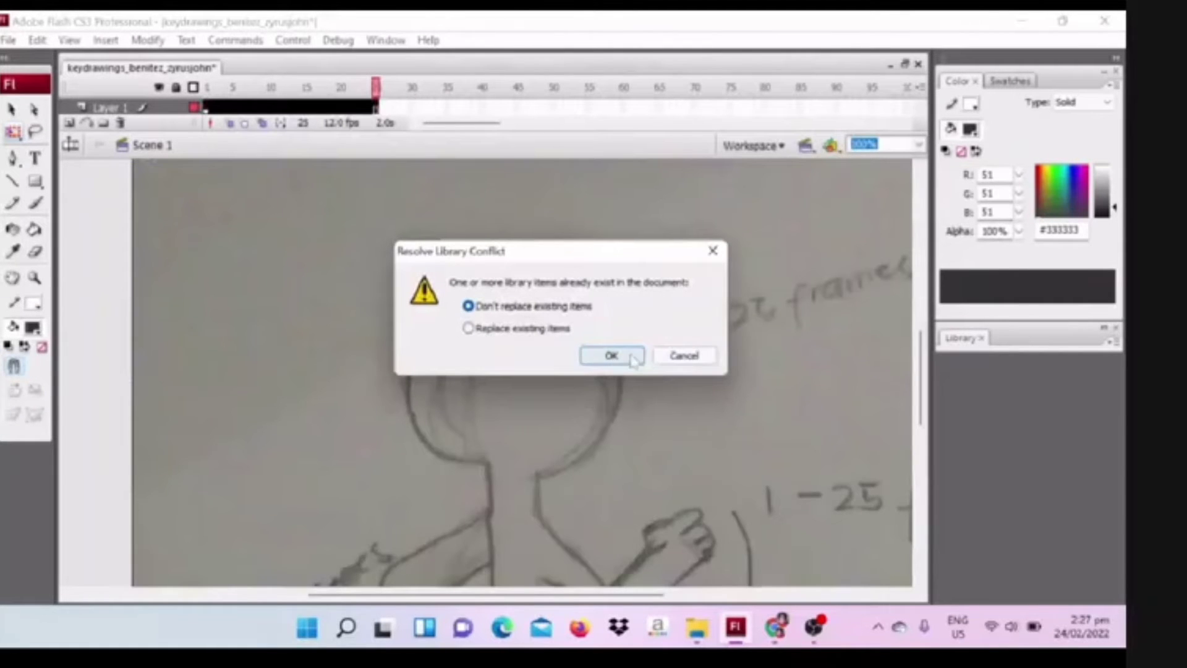
click(611, 355)
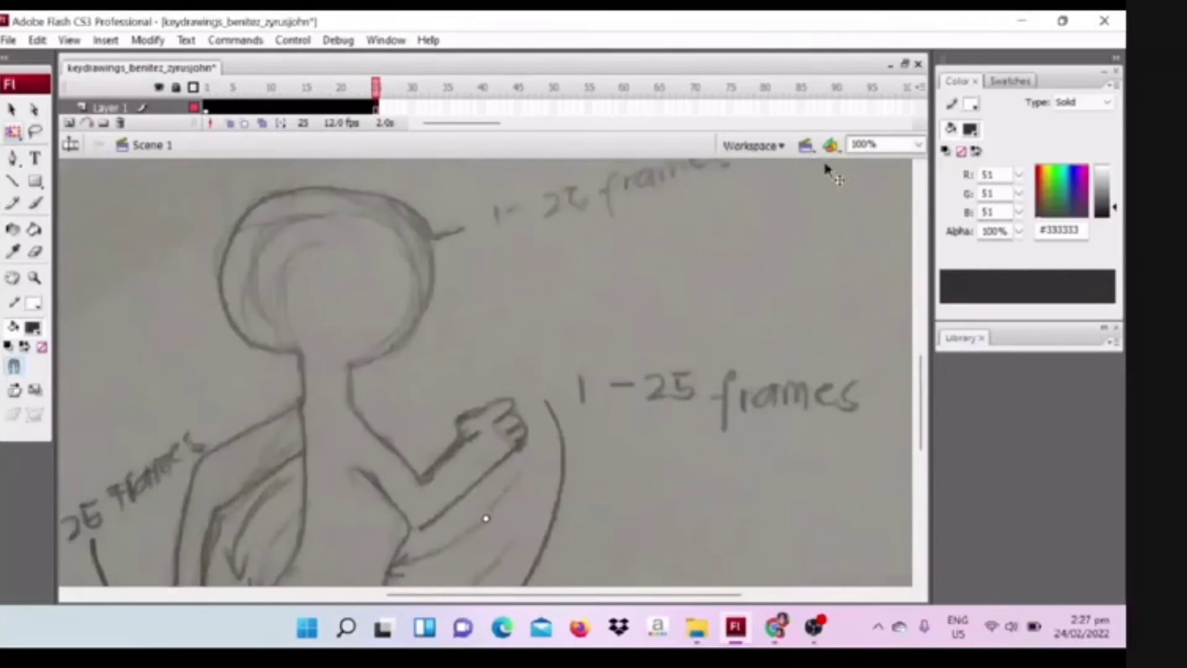
triple_click(878, 144)
text(25)
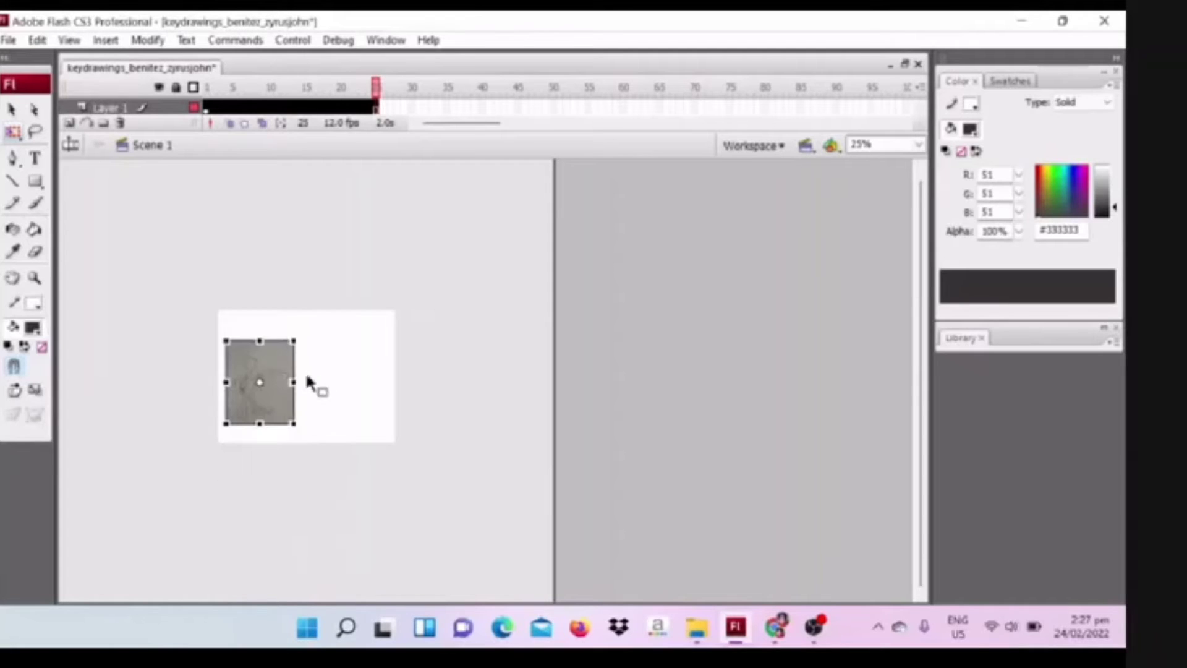
Set the stage magnification to 200% from the zoom dropdown
click(916, 144)
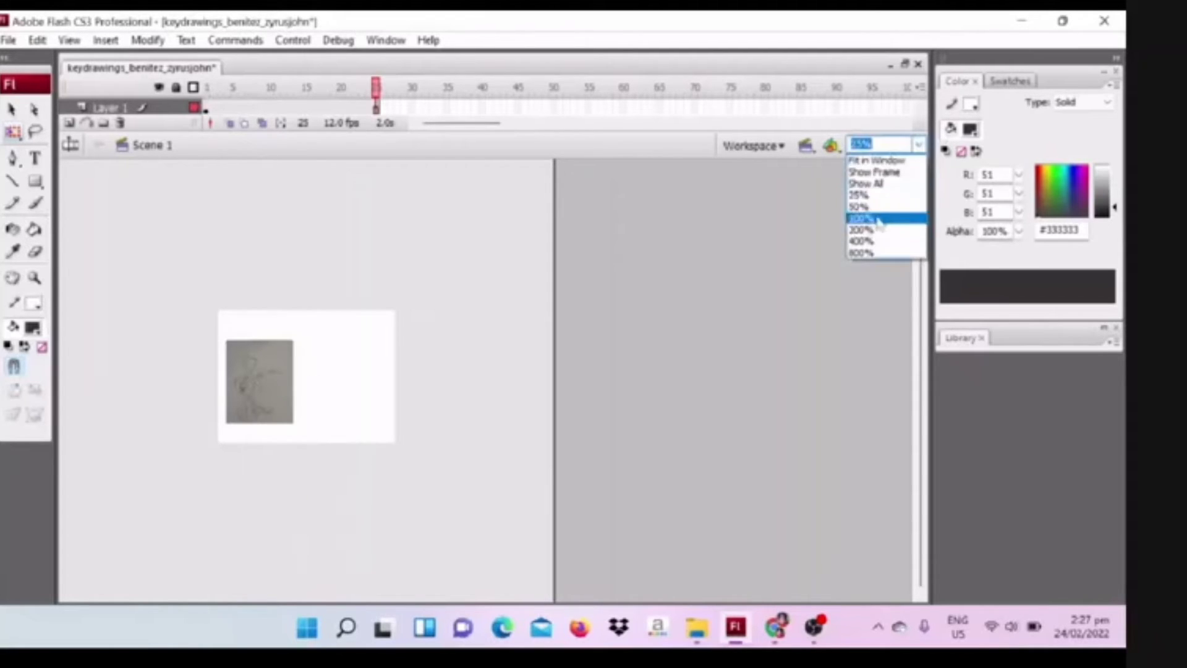
click(861, 230)
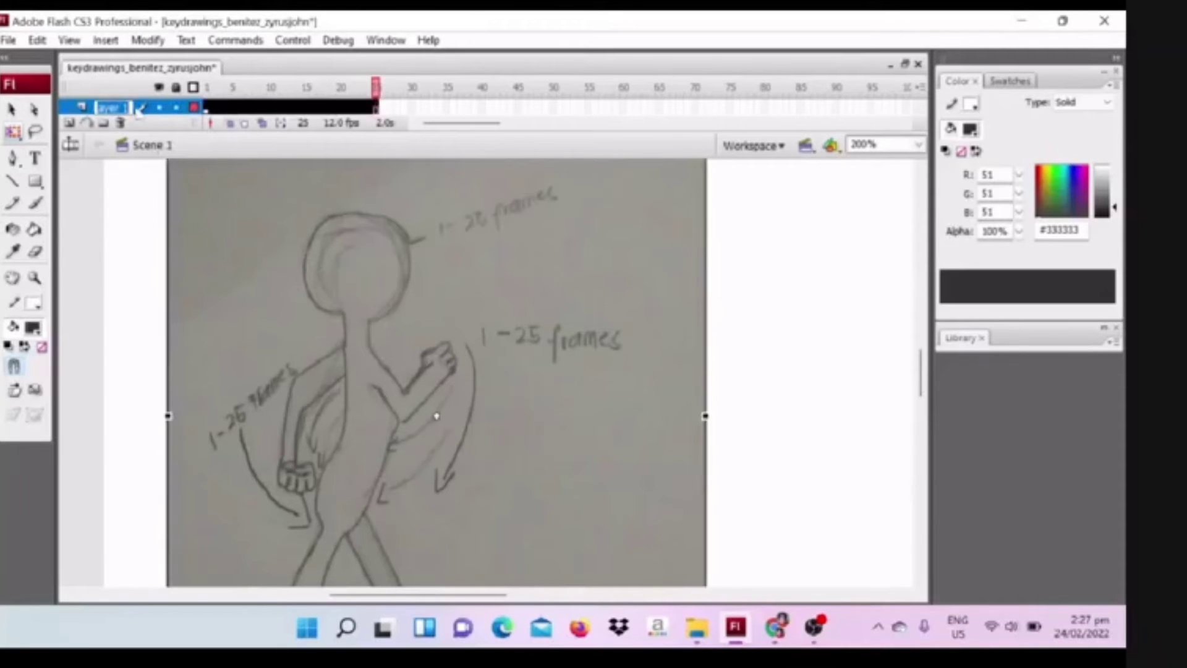
Rename Layer 1 to 'guide' and scroll down the stage view
double_click(112, 107)
text(guide)
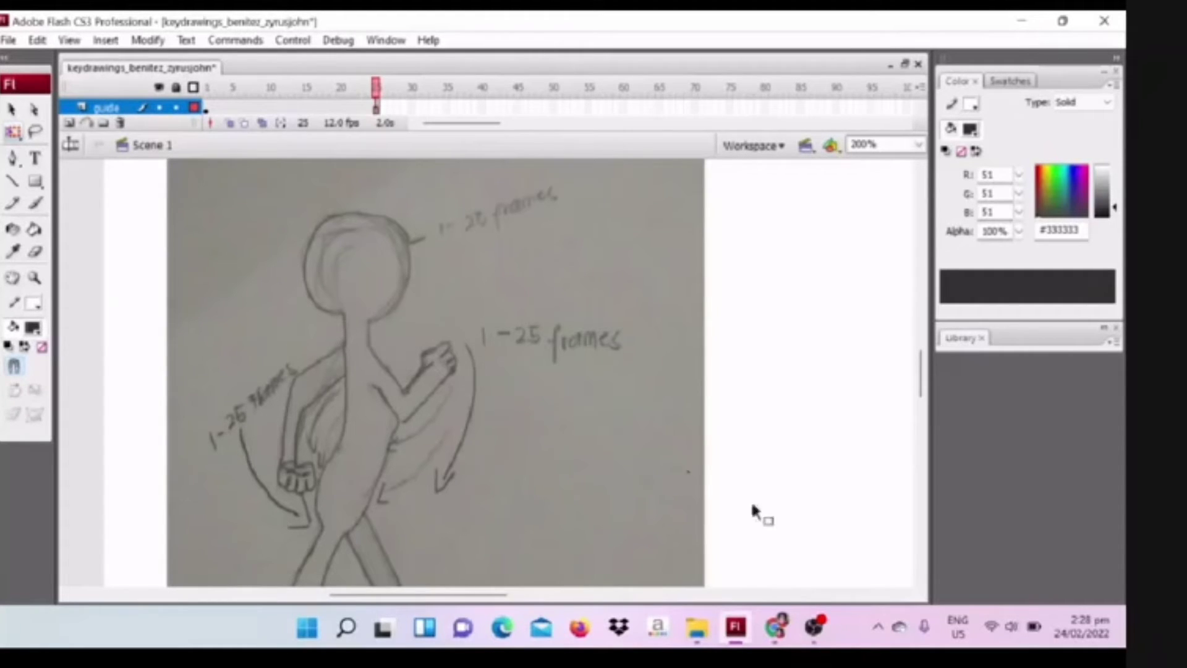
scroll(down, 3)
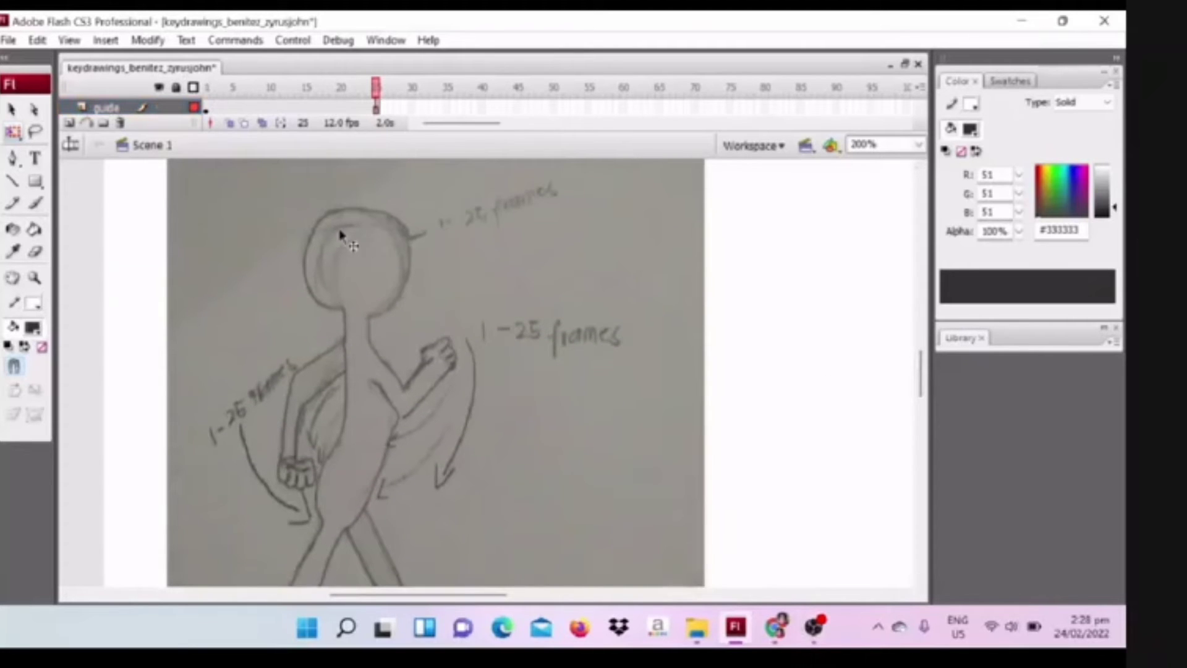
mouse_move(363, 465)
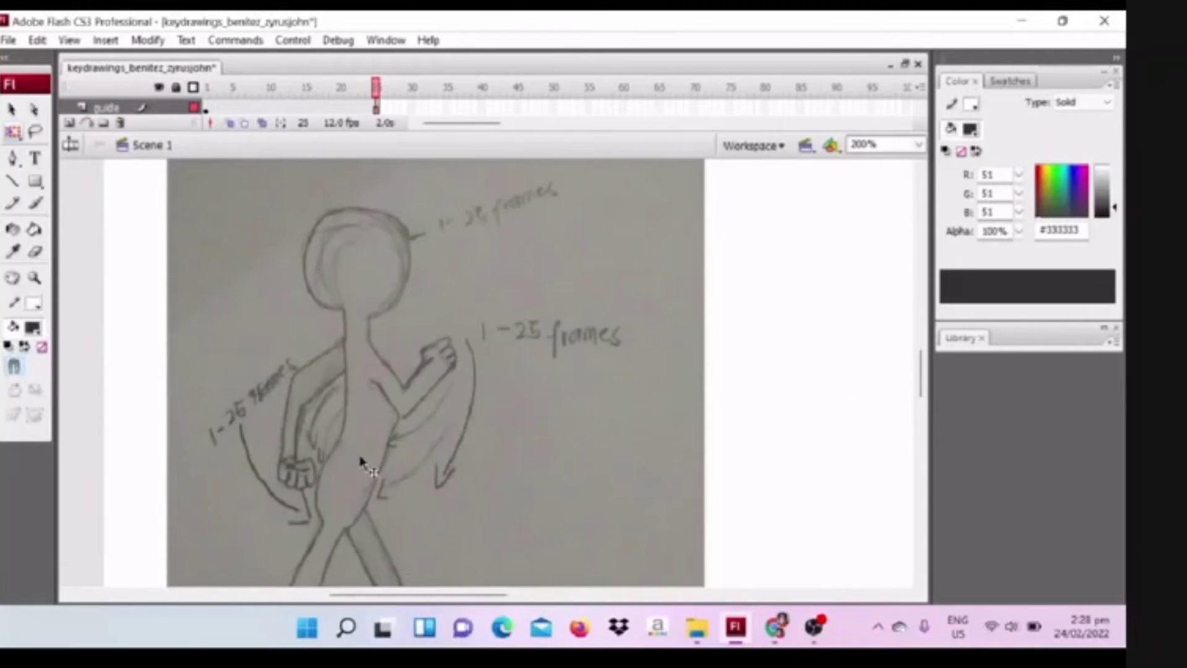
mouse_move(424, 412)
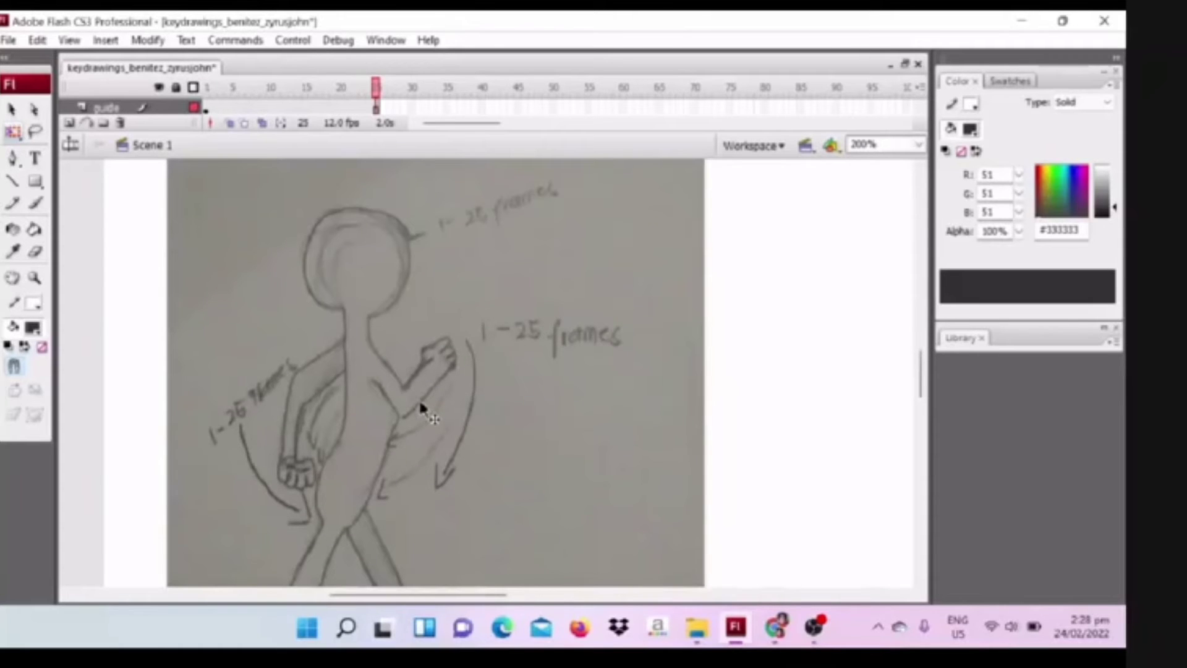
scroll(down, 3)
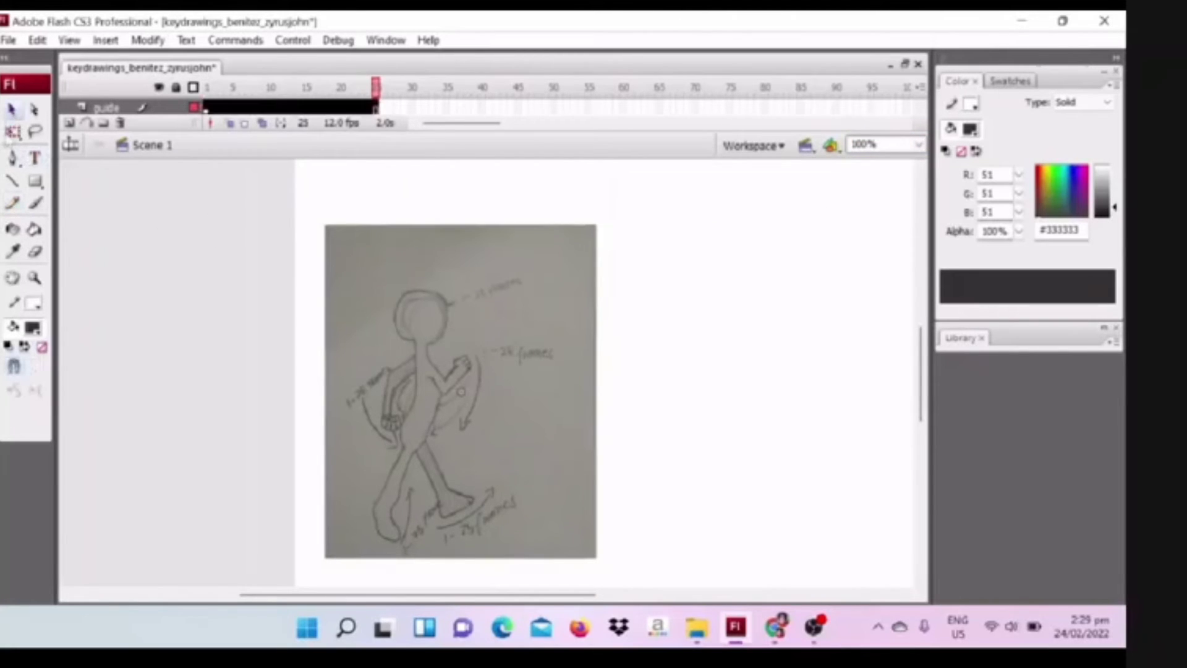
Select and reposition the scanned drawing, then go to frame 25 of the guide layer
click(460, 392)
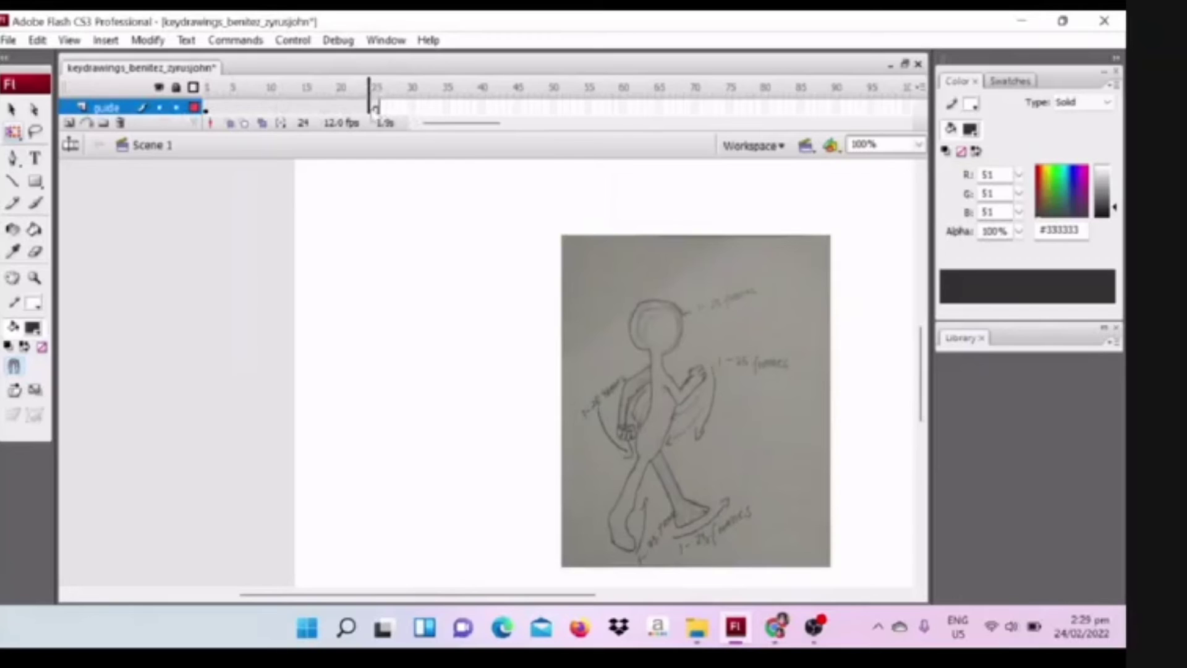
click(374, 87)
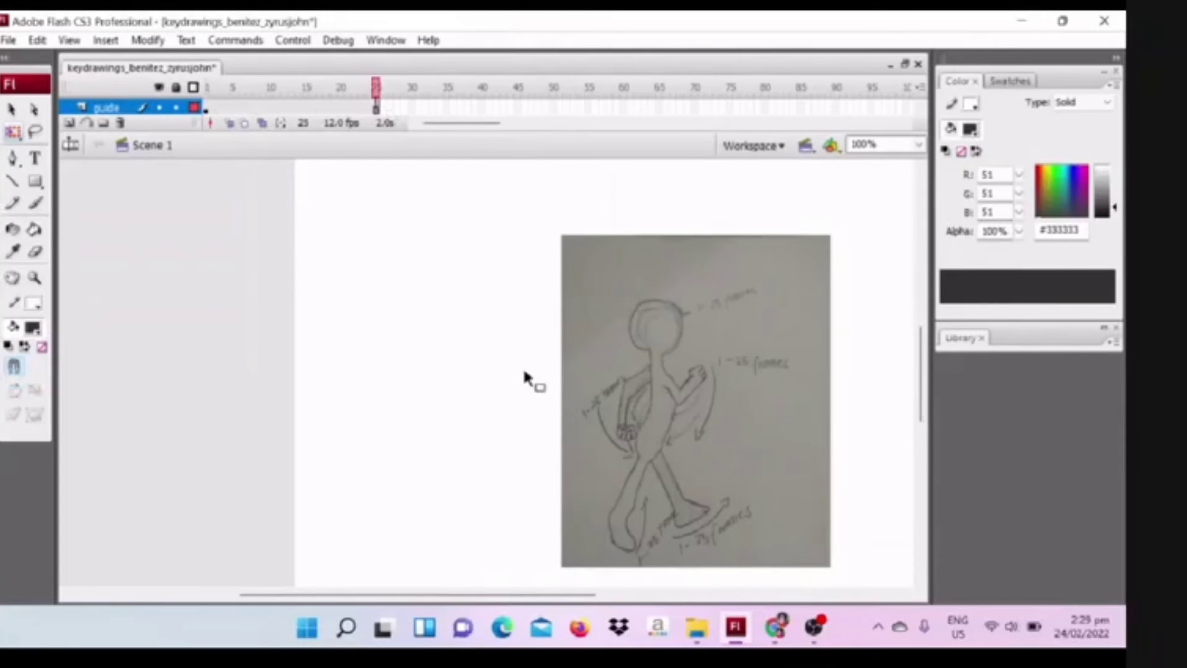
click(695, 401)
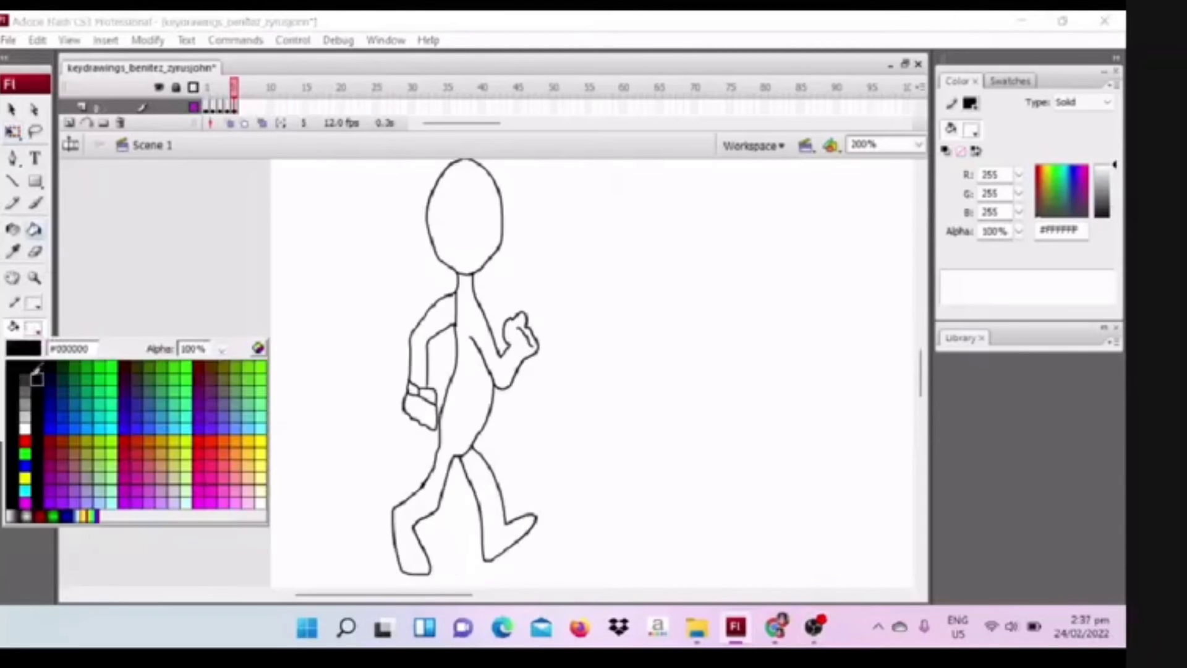
Choose gray fill shades and fill a leg of the figure with gray
click(466, 219)
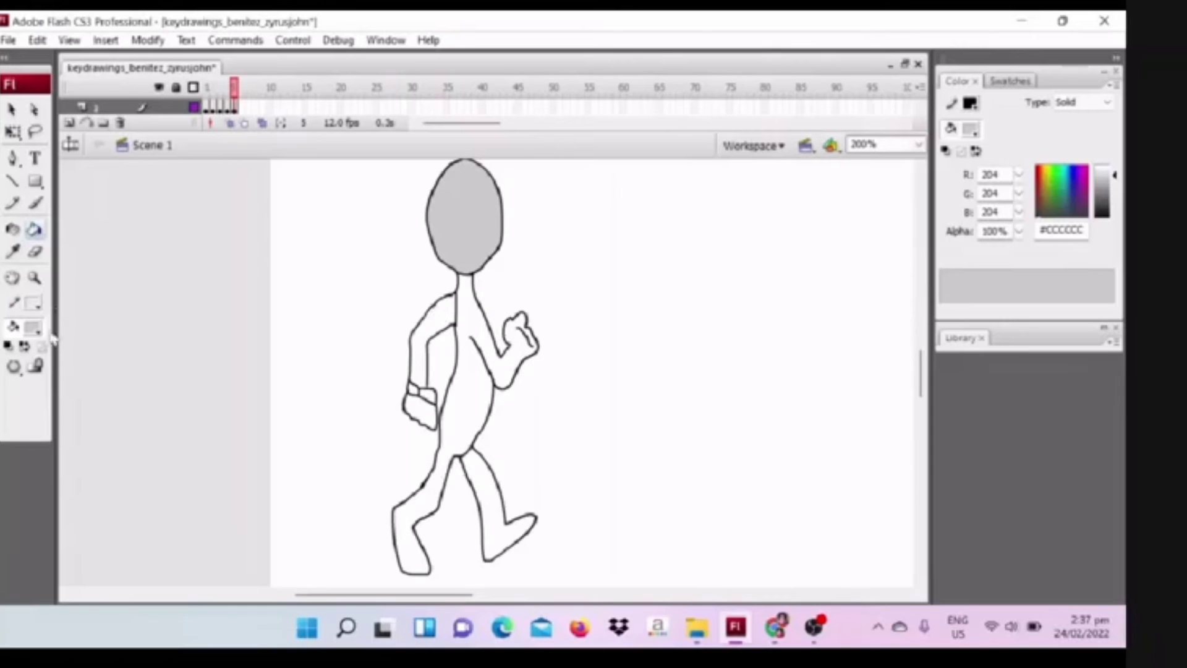
click(424, 341)
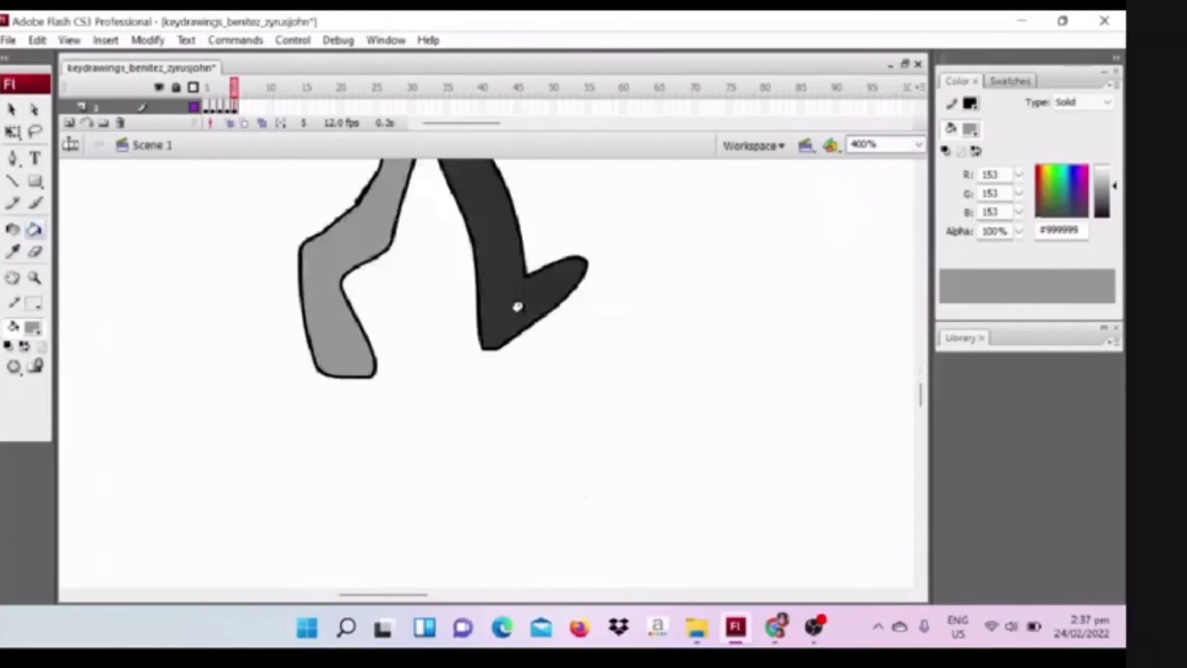
click(220, 105)
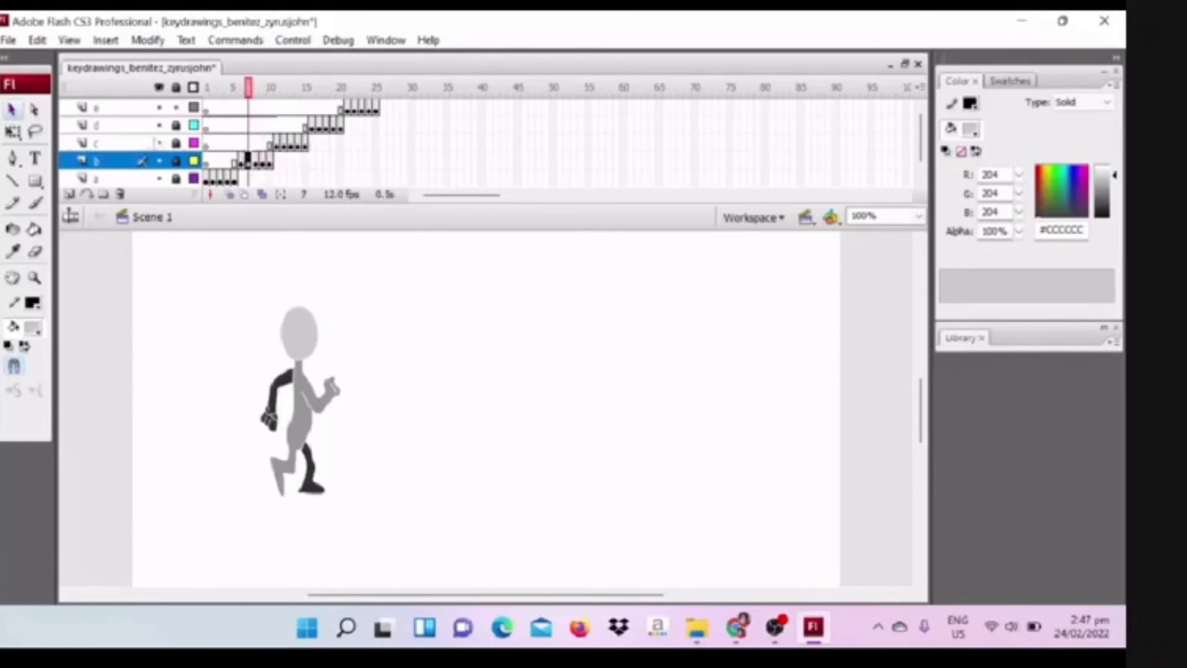
Select a later frame on layer e and run Test Movie
click(283, 87)
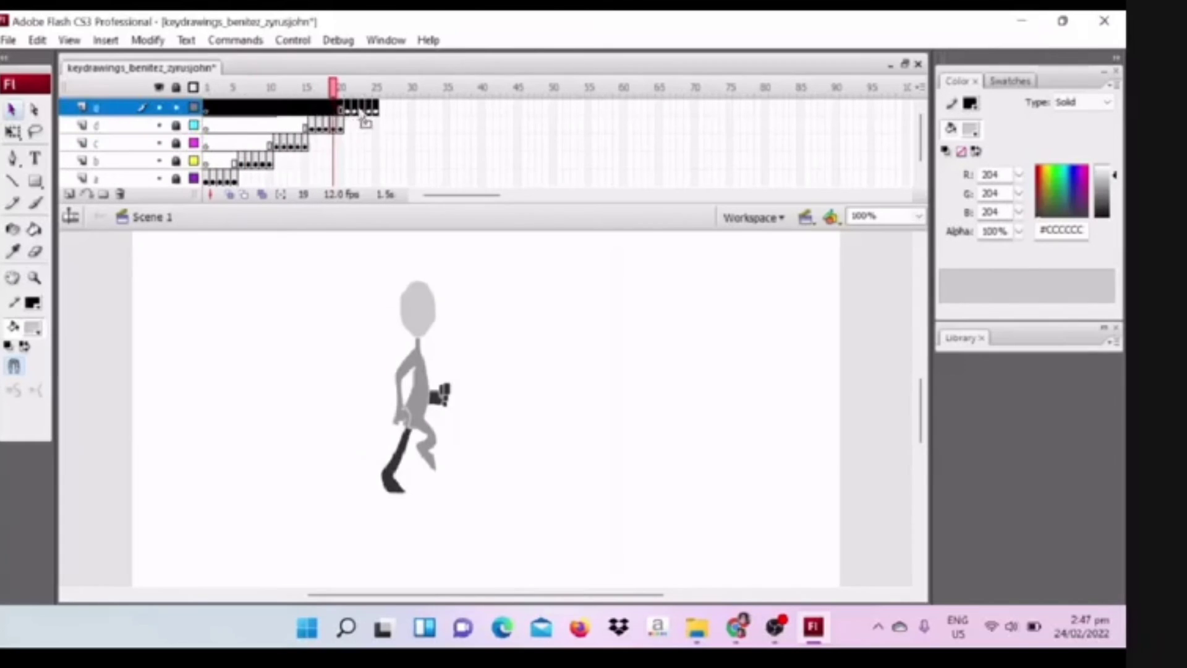
click(347, 87)
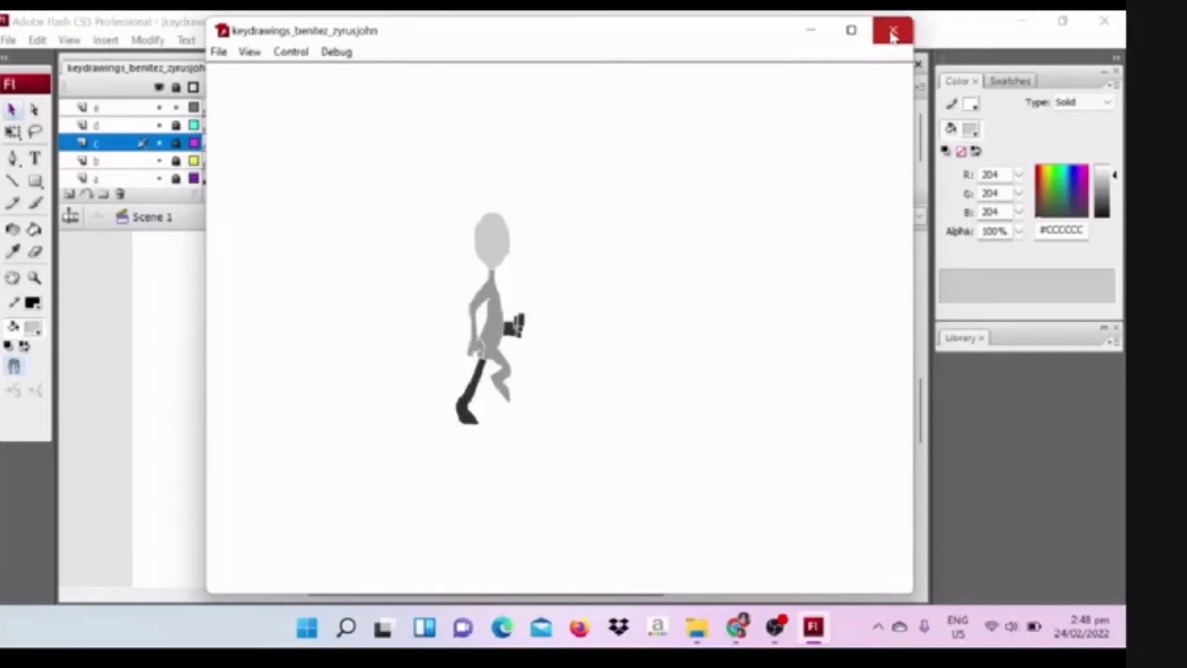
Close the test movie preview window
click(892, 30)
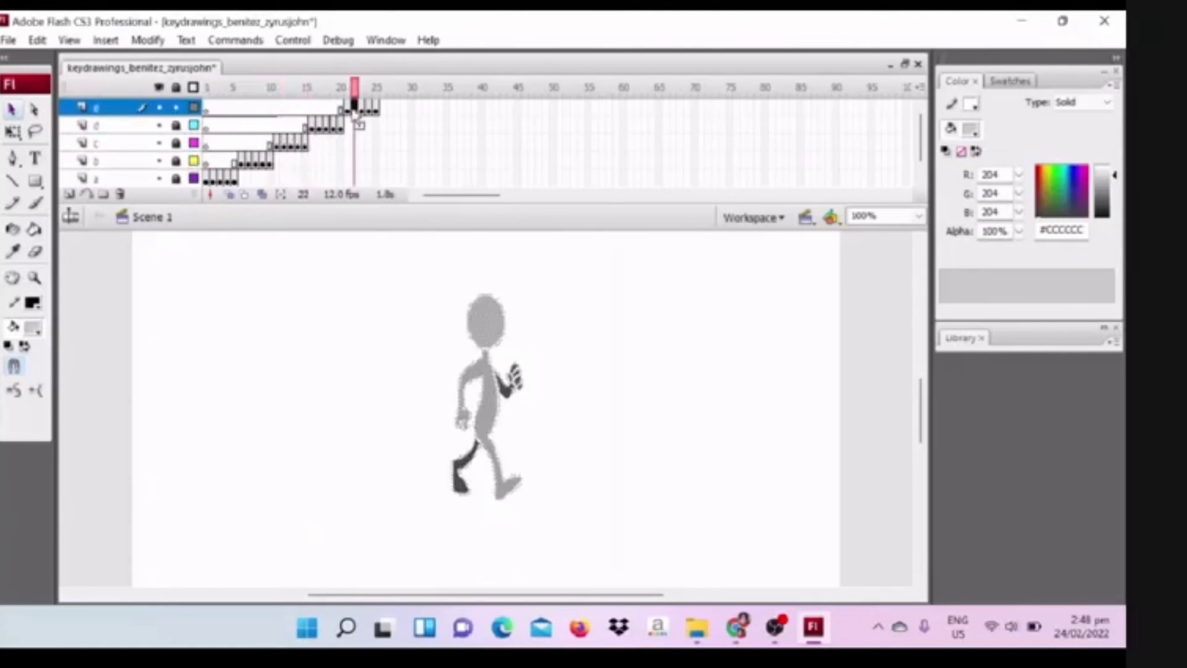
mouse_move(772, 627)
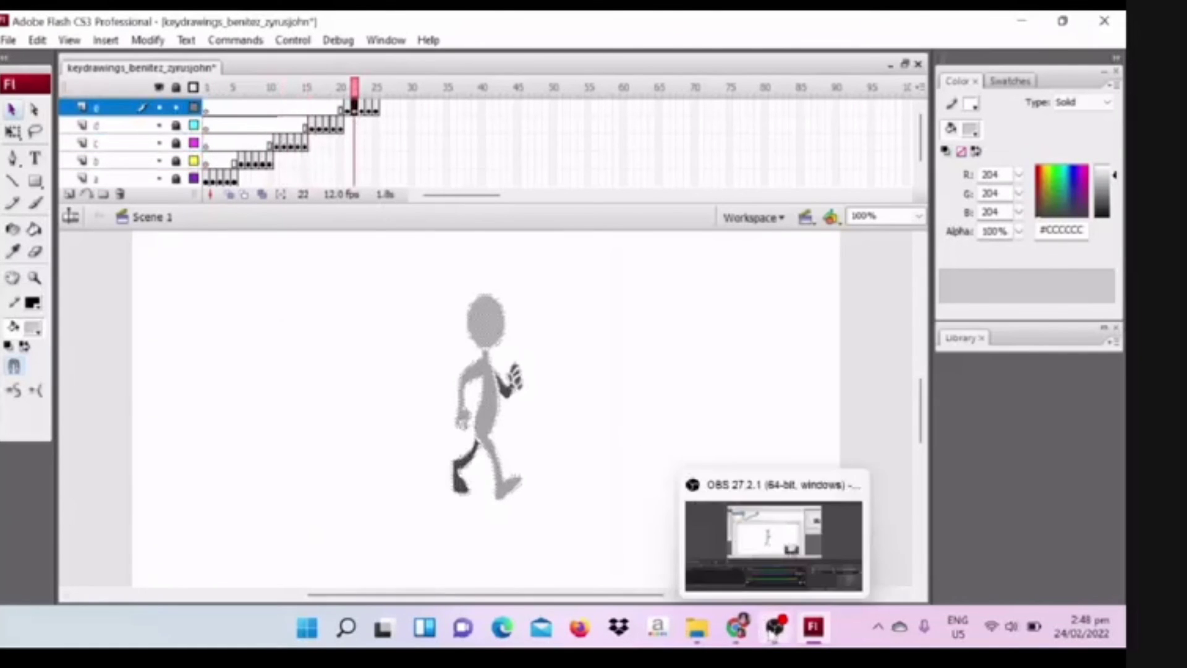